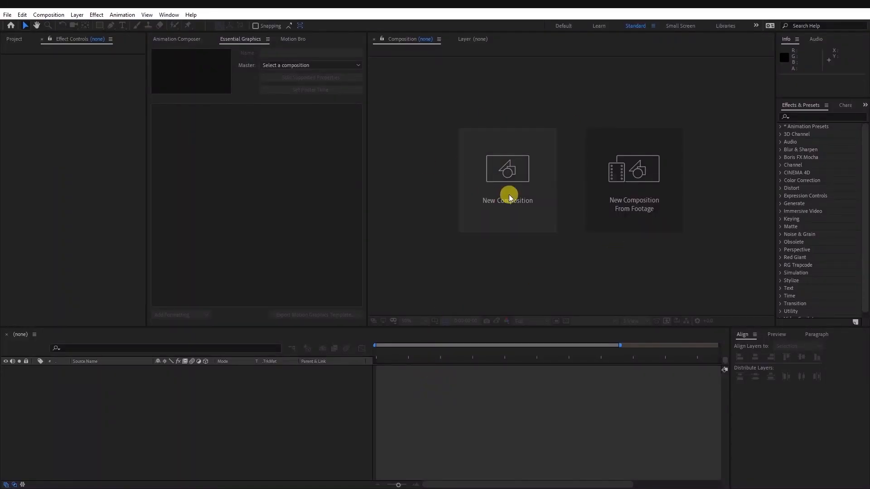
# Create a 1920×1080 composition named Timer with a 0:03:00:00 duration.
pyautogui.click(507, 178)
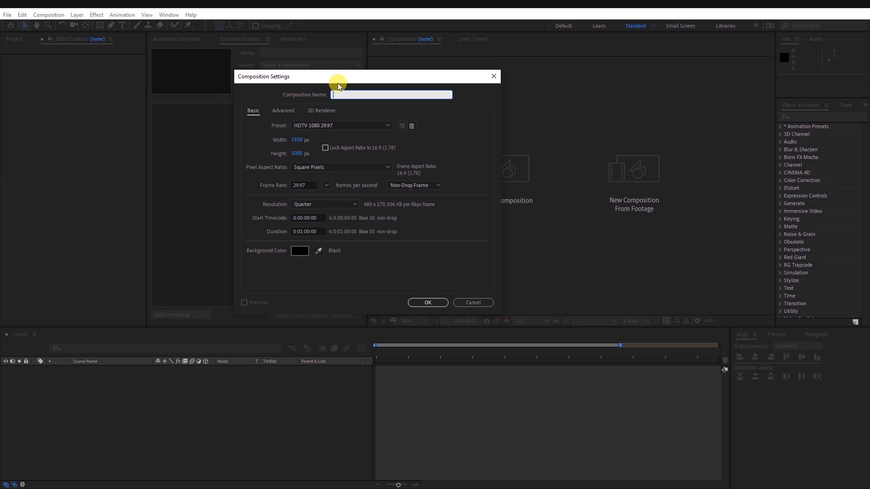
pyautogui.write('Timer')
pyautogui.click(308, 231)
pyautogui.write('3')
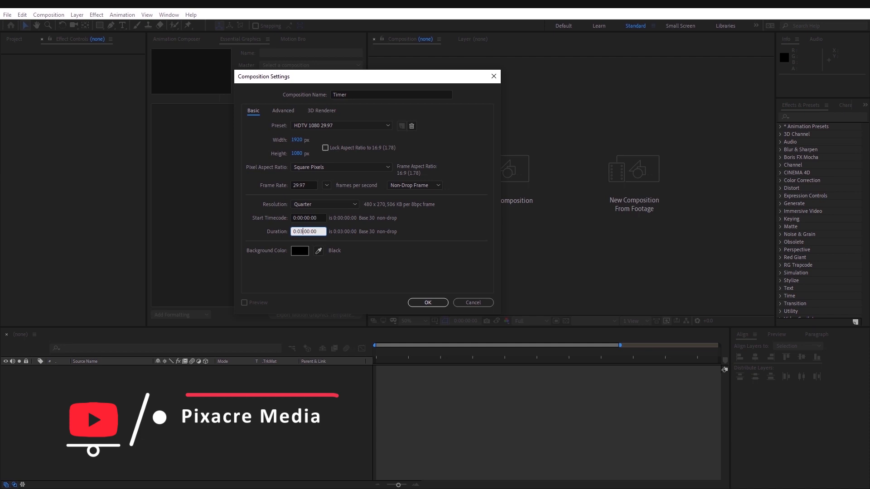
pyautogui.click(427, 303)
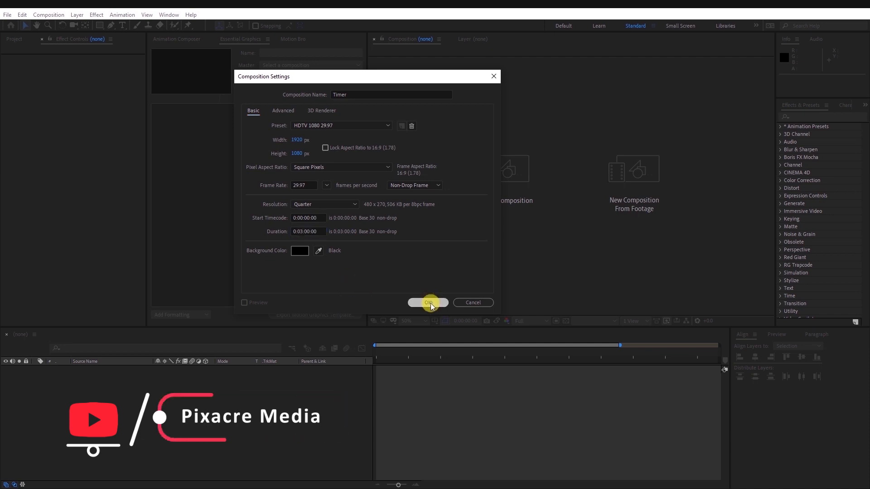
pyautogui.click(427, 302)
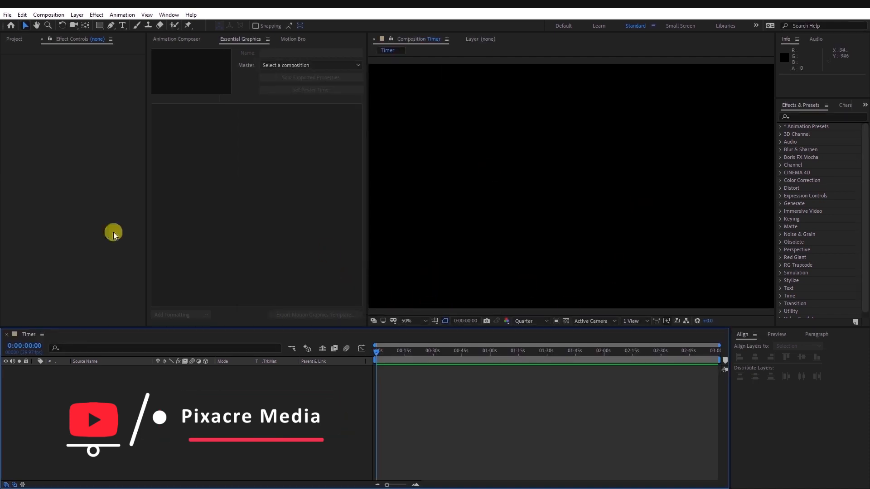
# Set the Project Settings expressions engine to Legacy ExtendScript and apply it.
pyautogui.click(7, 14)
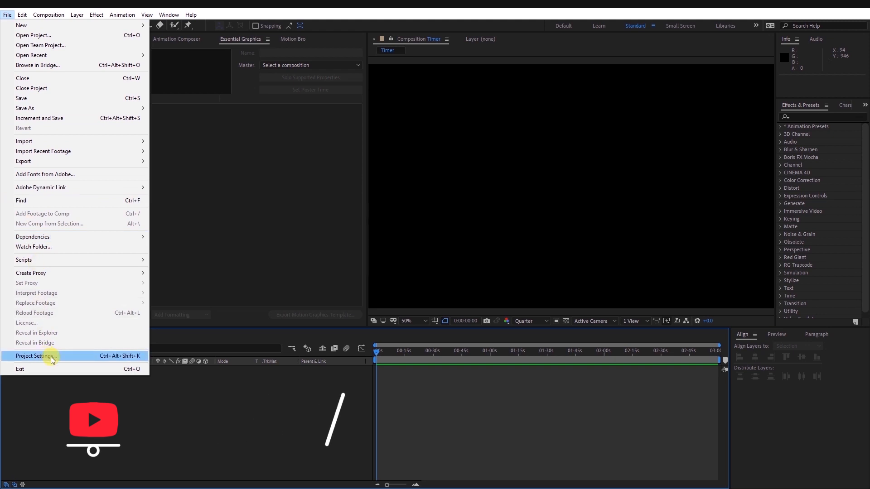
pyautogui.click(32, 355)
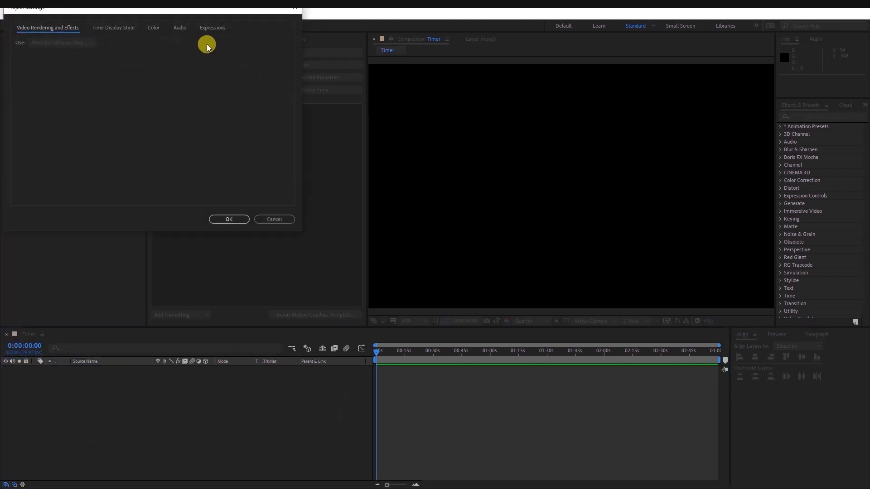
pyautogui.click(212, 27)
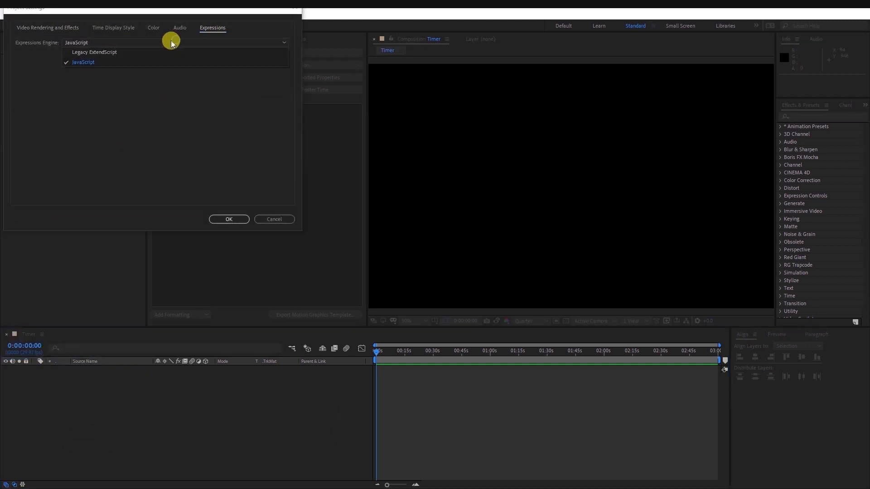
pyautogui.moveTo(111, 53)
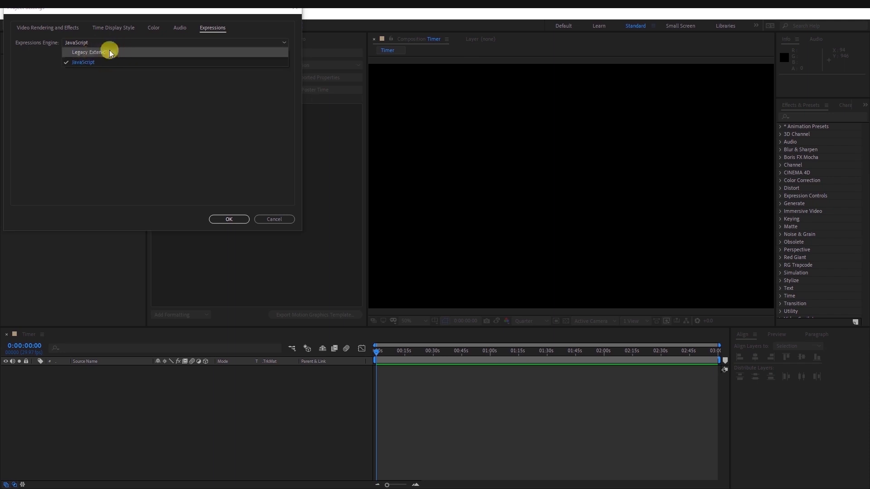
pyautogui.click(95, 52)
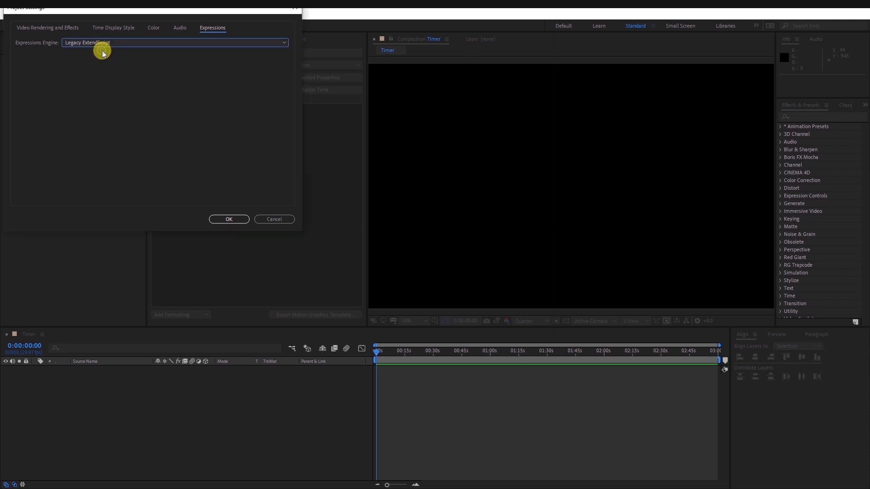
pyautogui.click(230, 219)
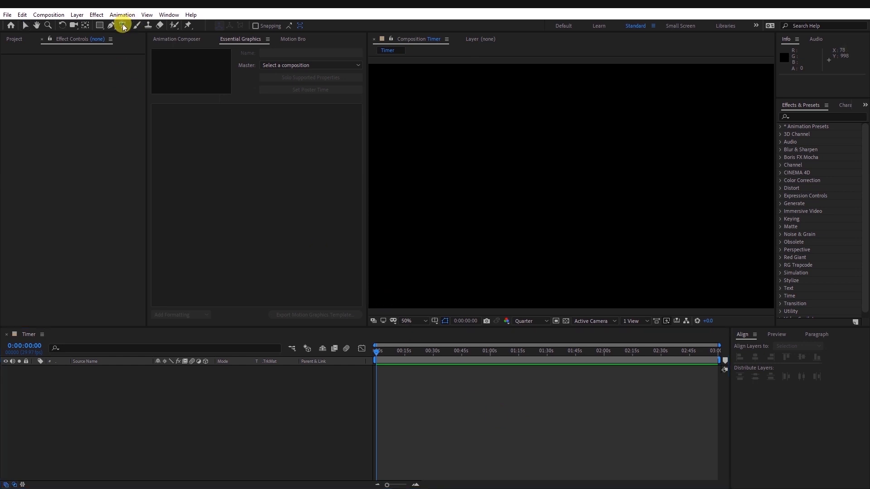
# Add a text layer reading 0 to the Timer composition with the Type tool.
pyautogui.click(121, 26)
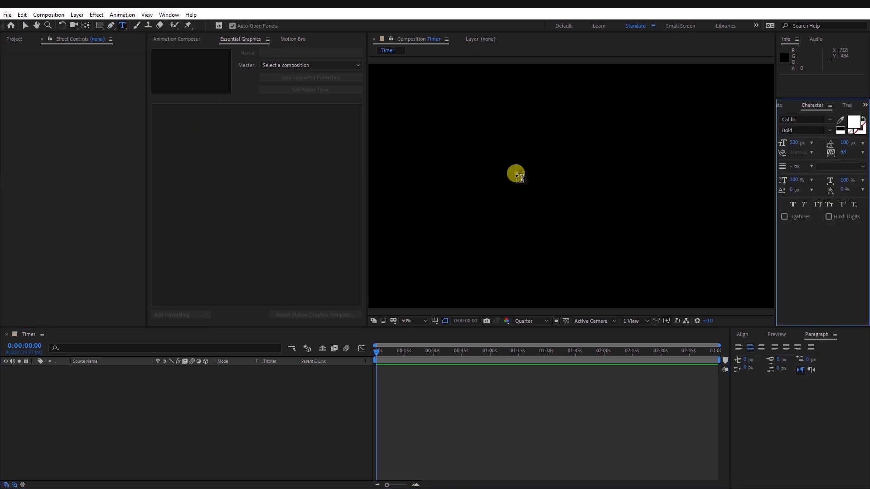
pyautogui.click(516, 175)
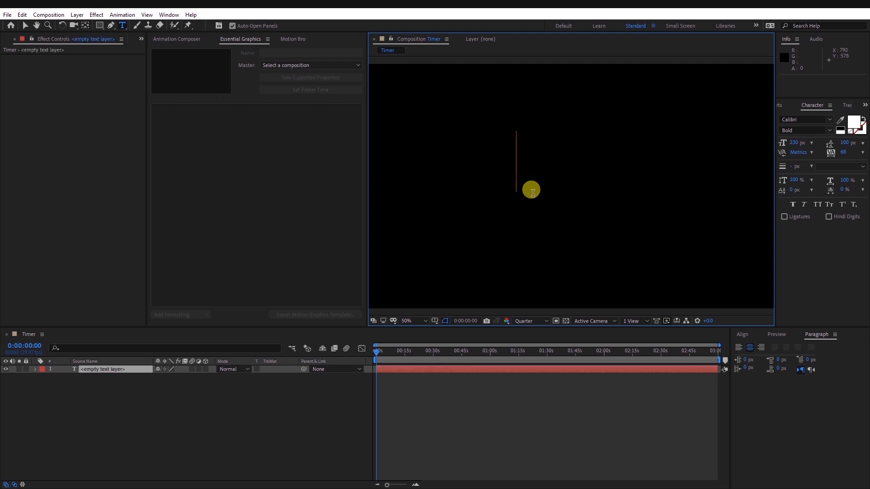
pyautogui.write('0')
pyautogui.write('slider')
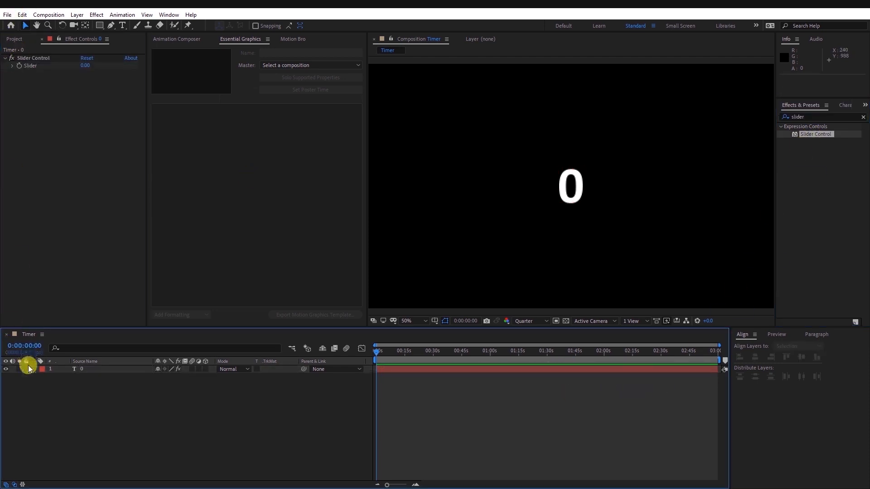
# Expand the text layer and give Source Text a minutes:seconds expression reading the Slider Control.
pyautogui.click(34, 369)
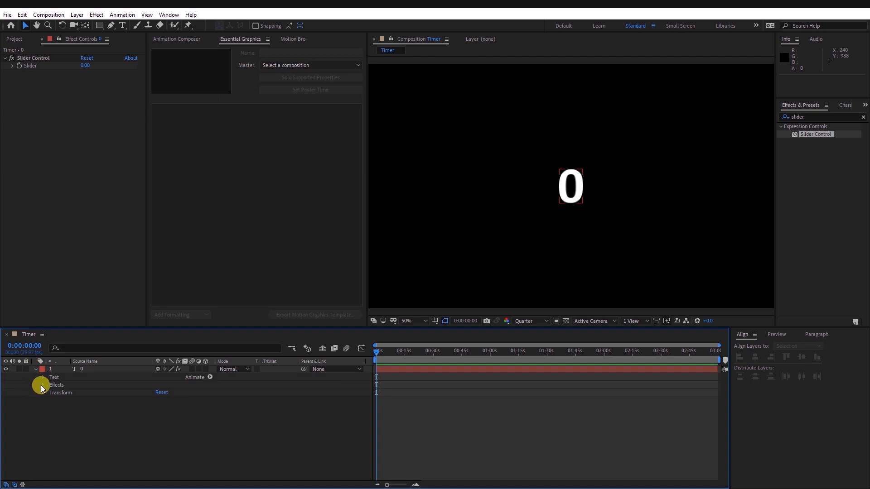
pyautogui.click(44, 377)
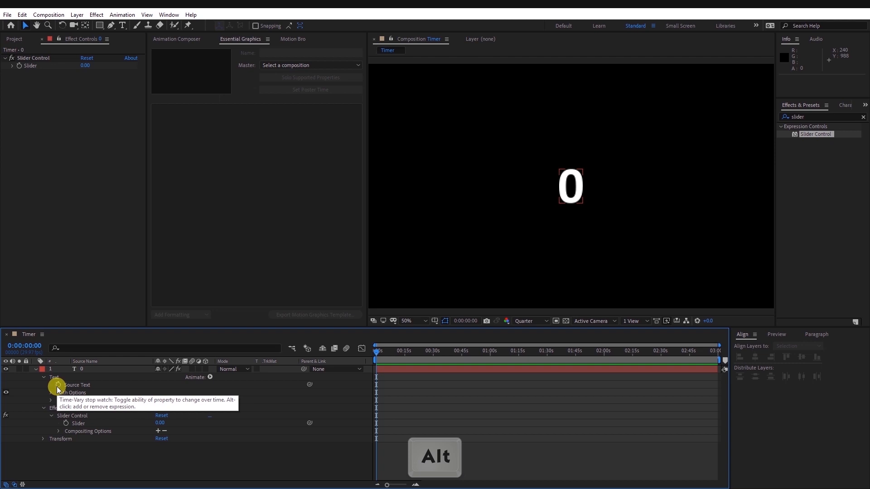
pyautogui.click(57, 385)
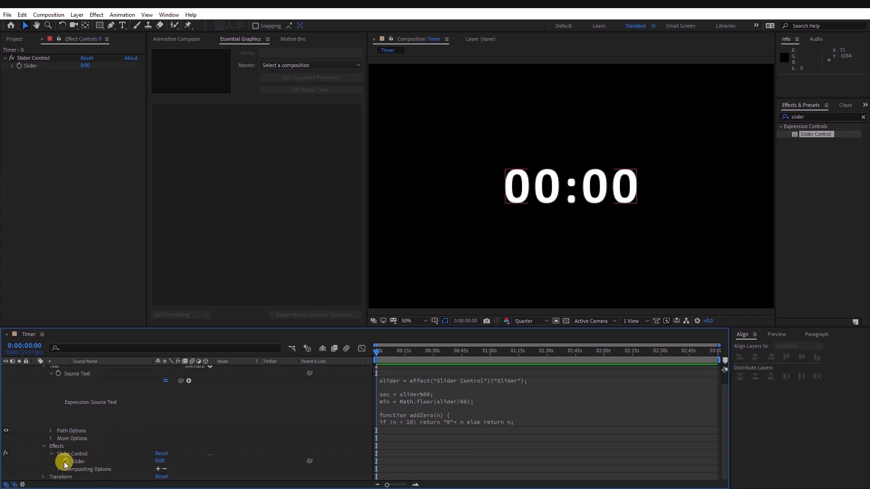
pyautogui.moveTo(66, 464)
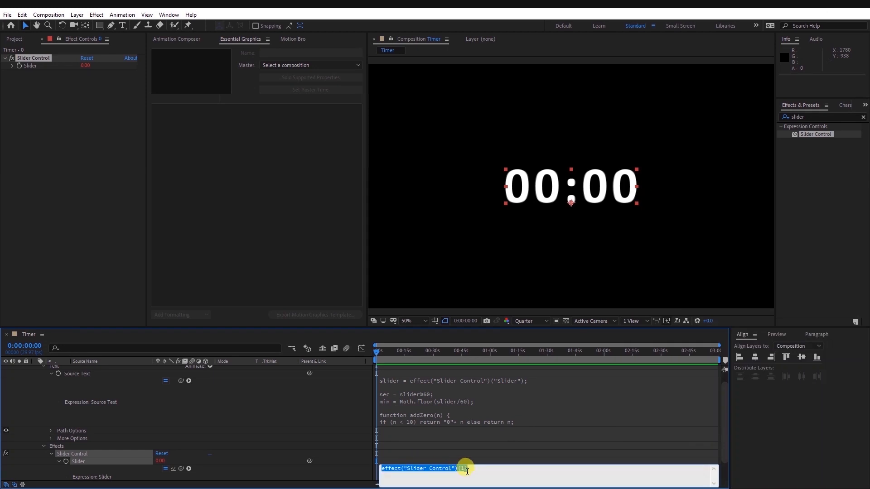
# Give the Slider the expression 1800 - Math.floor(time*1) so it counts down each second.
pyautogui.write('1800 - Math.floor(time*1)')
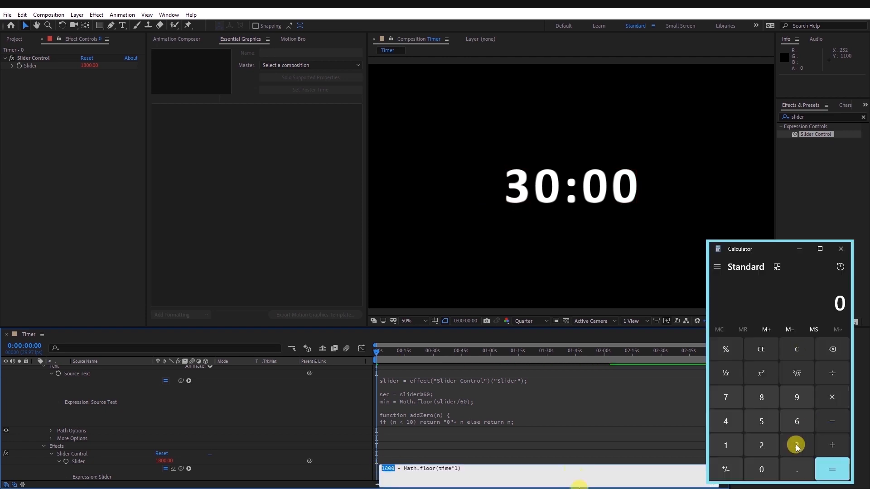
# Compute 3 × 60 = 180 in Calculator for the seconds in three minutes.
pyautogui.click(796, 445)
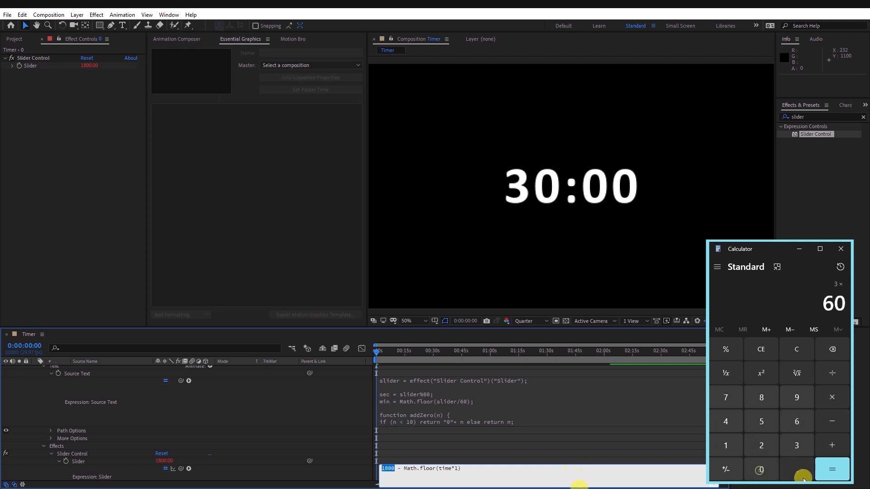
pyautogui.click(832, 470)
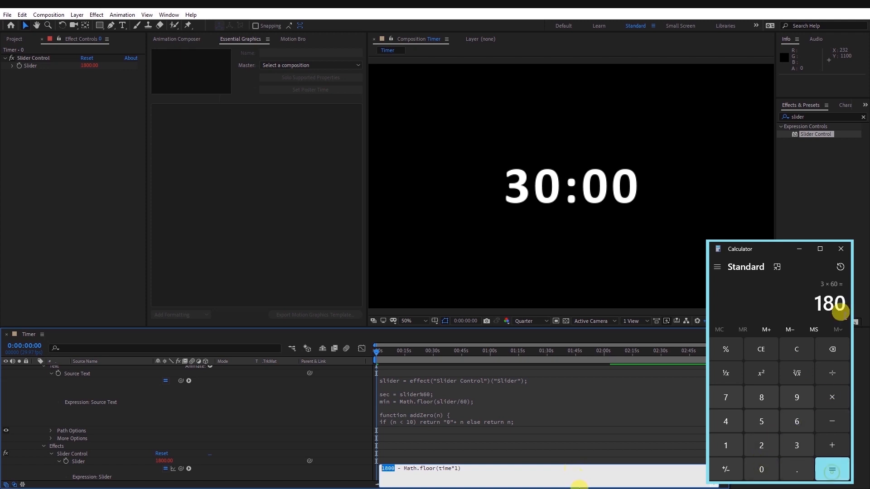